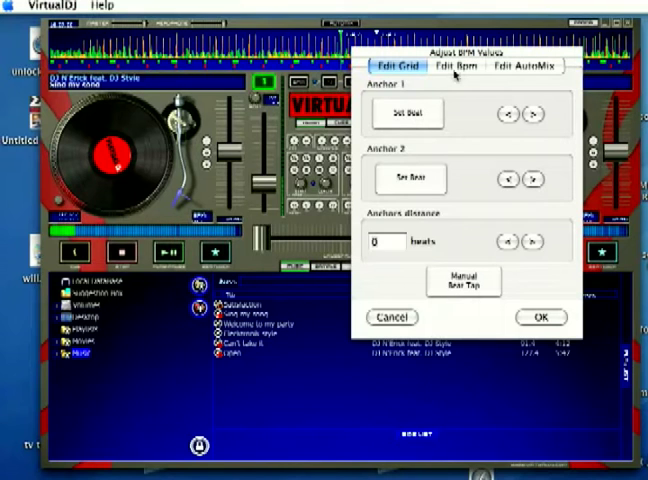
Show the Edit Bpm section with the track's tempo value and phase options.
click(454, 65)
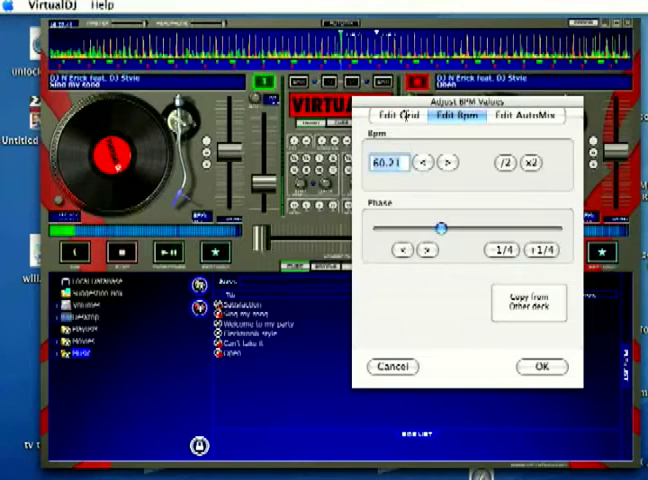
Return to the Edit Grid anchor settings, showing a 4-beat anchor distance.
click(397, 116)
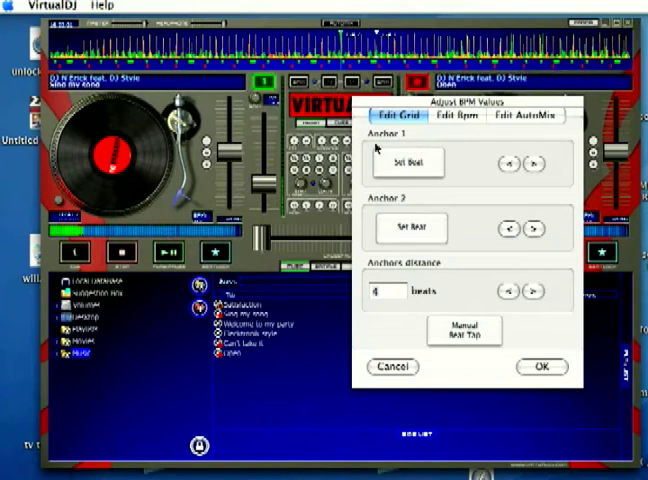
mouse_move(463, 306)
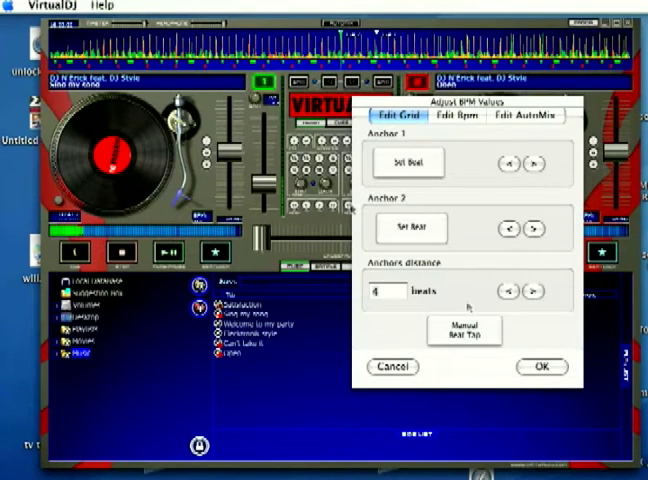